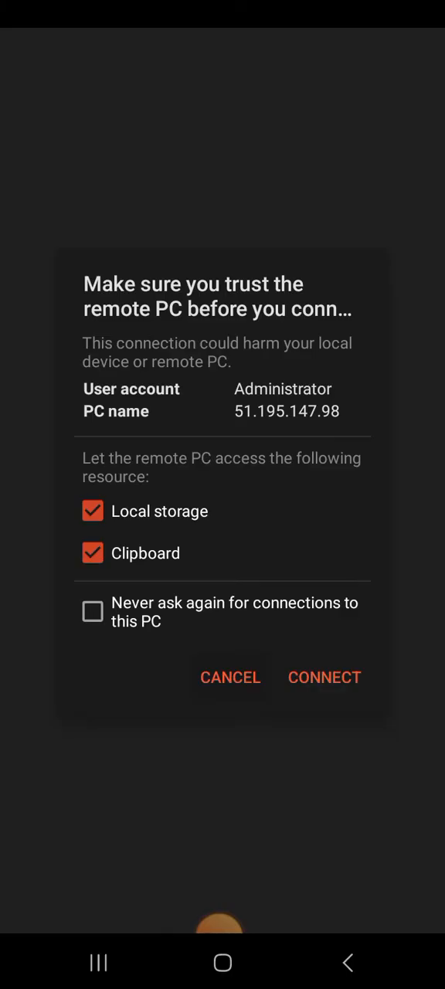
Toggle local storage access off and on, then connect to the remote PC.
click(93, 510)
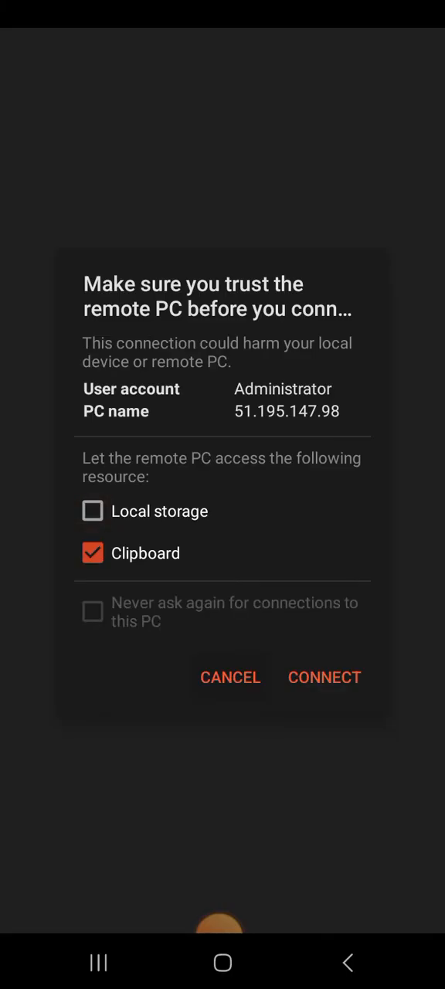
click(93, 510)
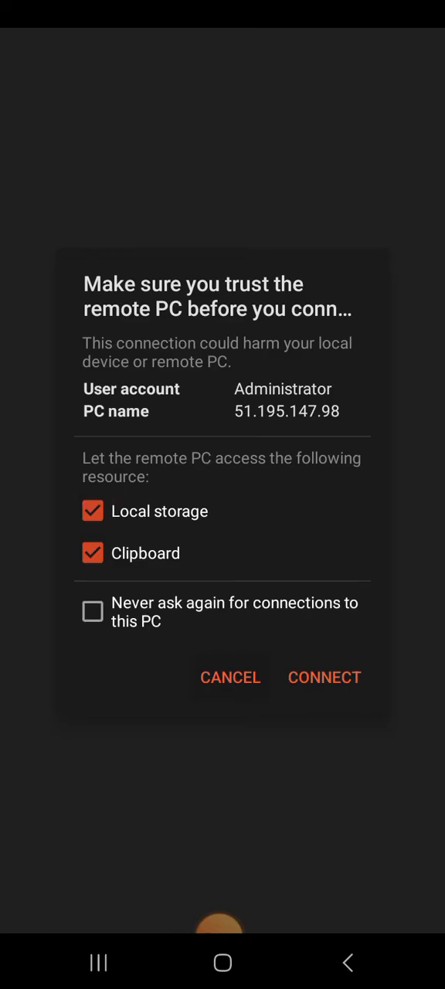
click(325, 677)
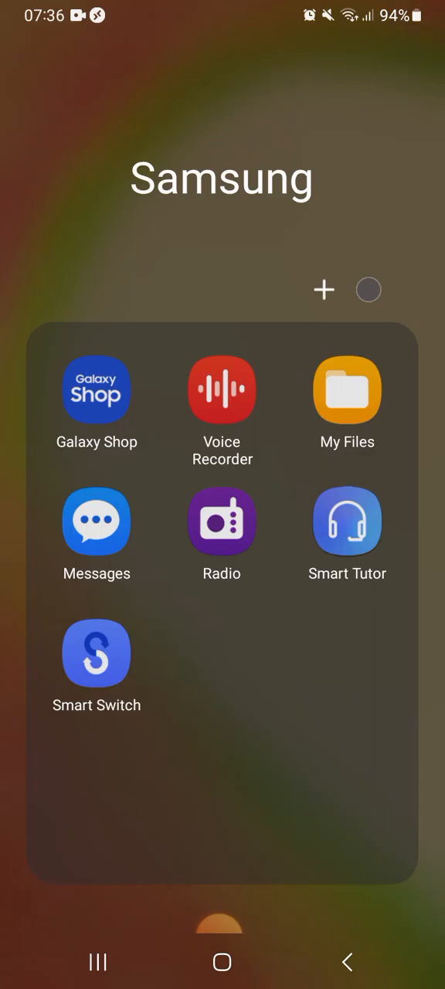
Browse My Files to Internal storage > FxPillEA on the phone.
click(346, 390)
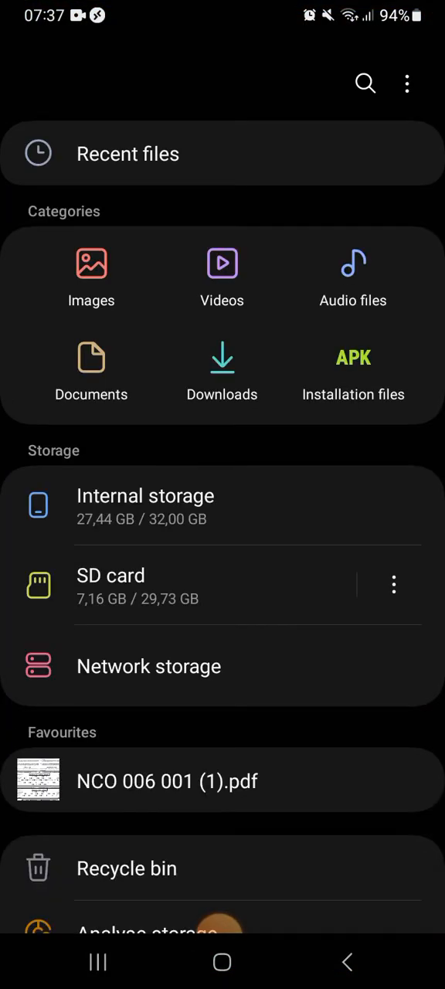
click(145, 494)
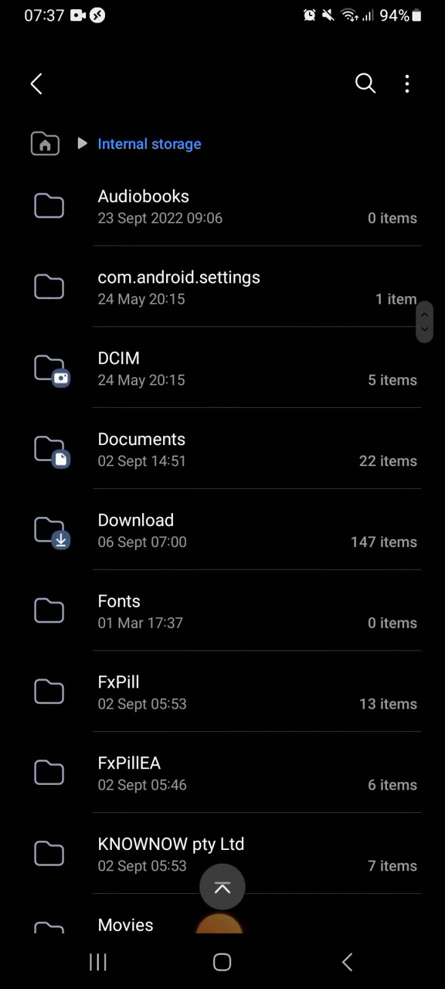
click(130, 773)
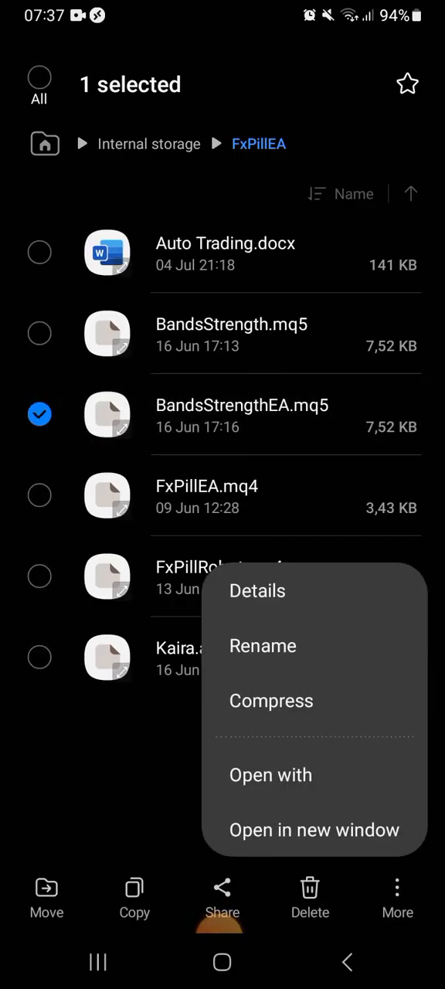
Rename BandsStrengthEA.mq5 to BandsStrengthEA.mp3.
click(263, 645)
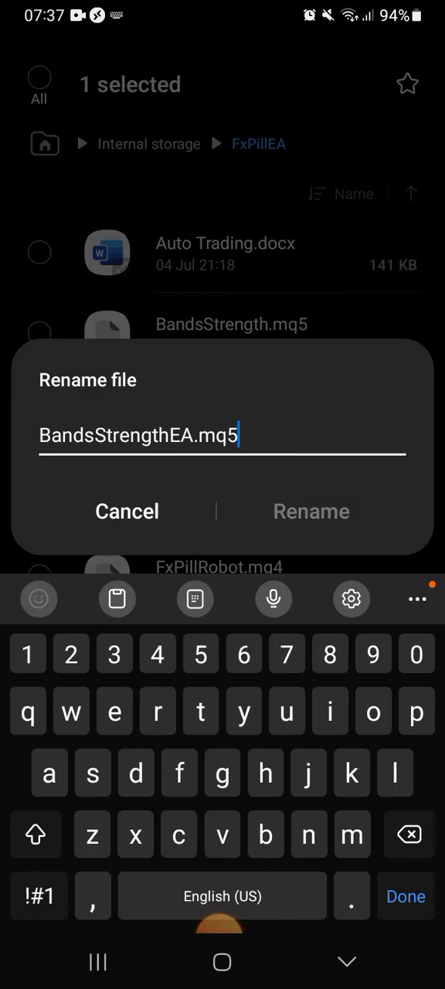
key(Backspace)
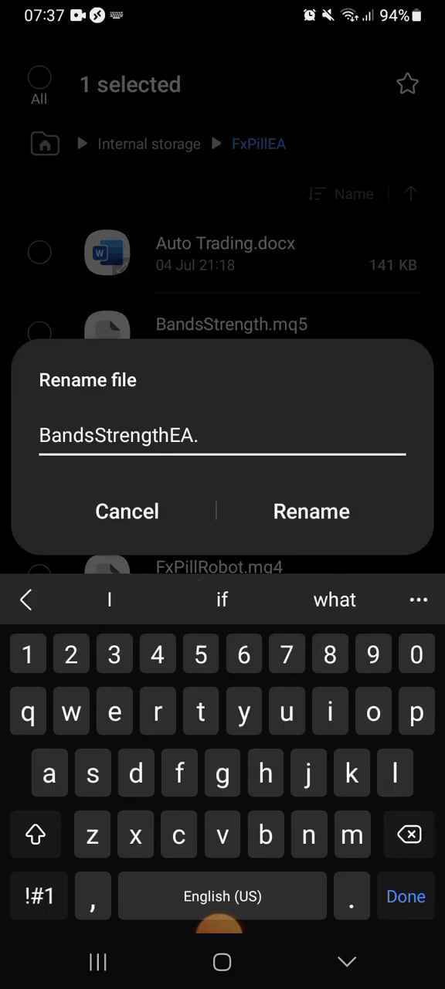
text(mp3)
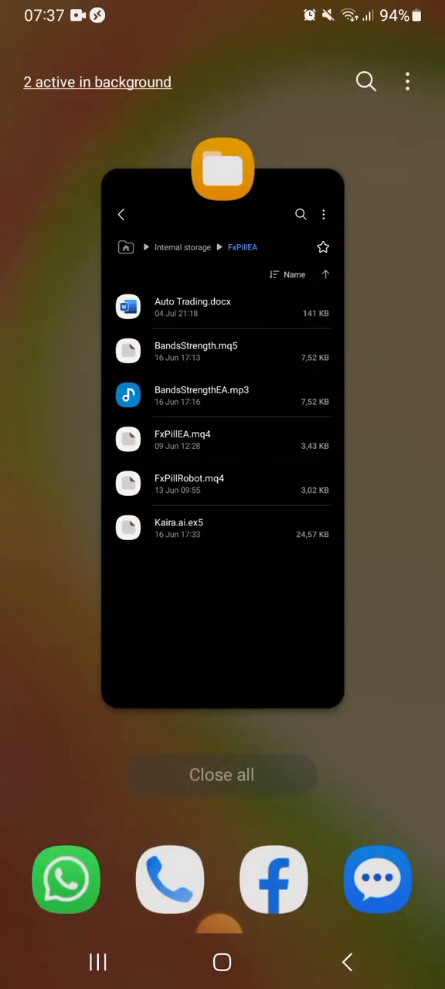
Return to the Remote Desktop session so the mp3 lands on the VPS desktop.
click(222, 961)
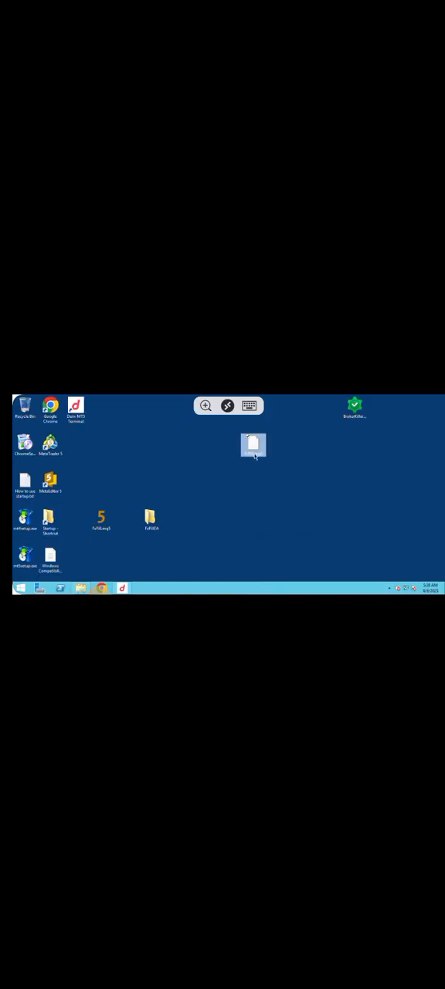
Rename the transferred desktop file back to .mq5 using the on-screen keyboard.
right_click(254, 447)
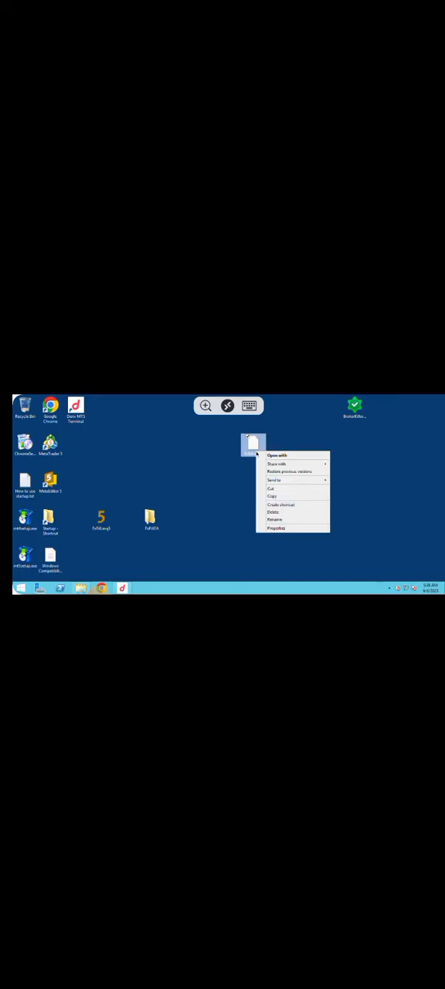
click(275, 519)
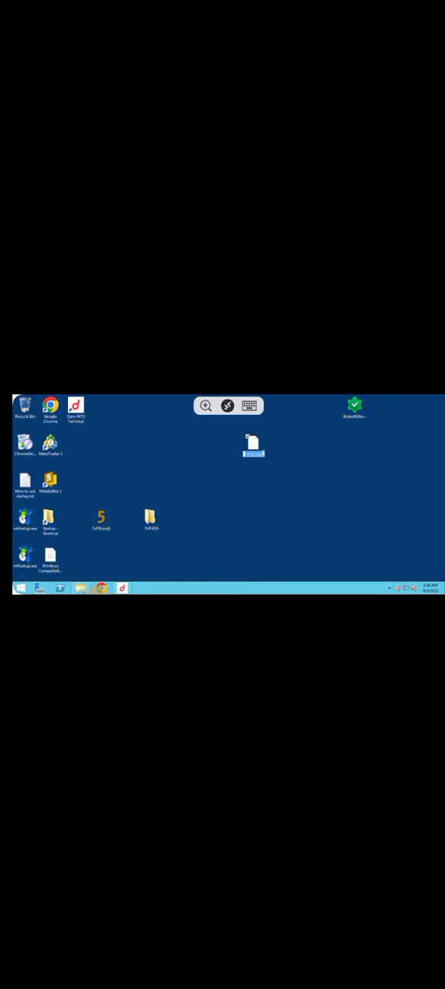
click(249, 405)
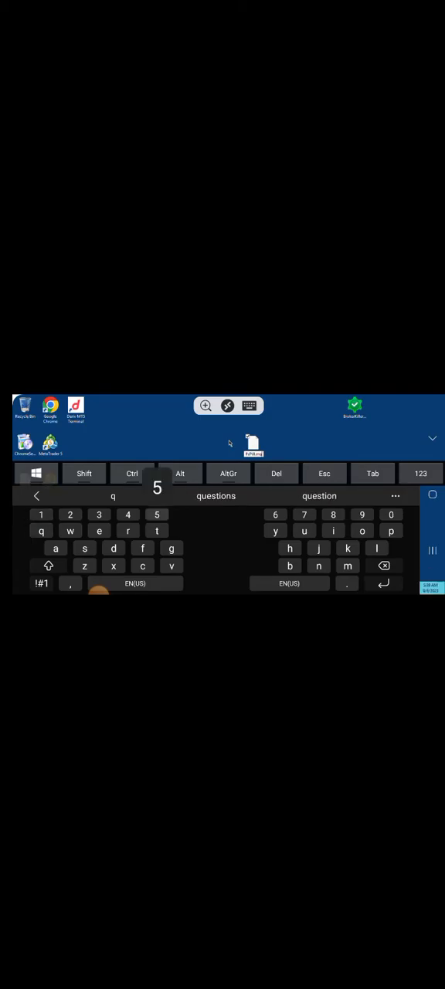
click(157, 514)
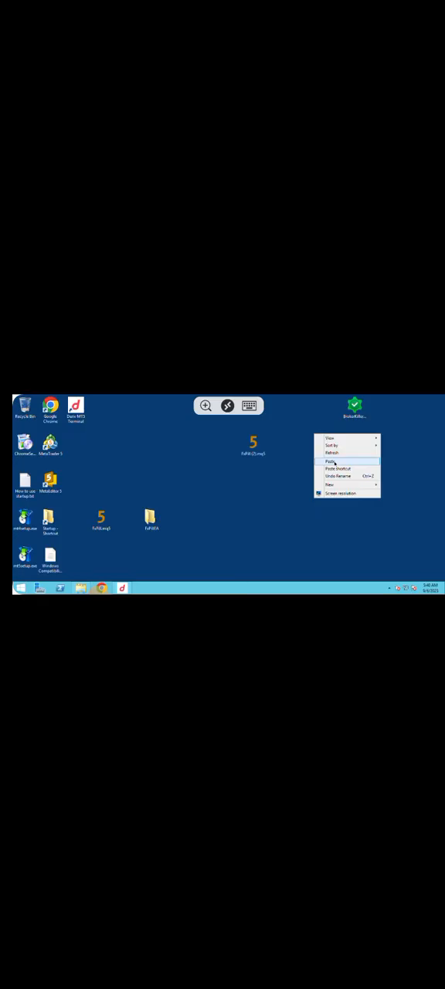
click(331, 460)
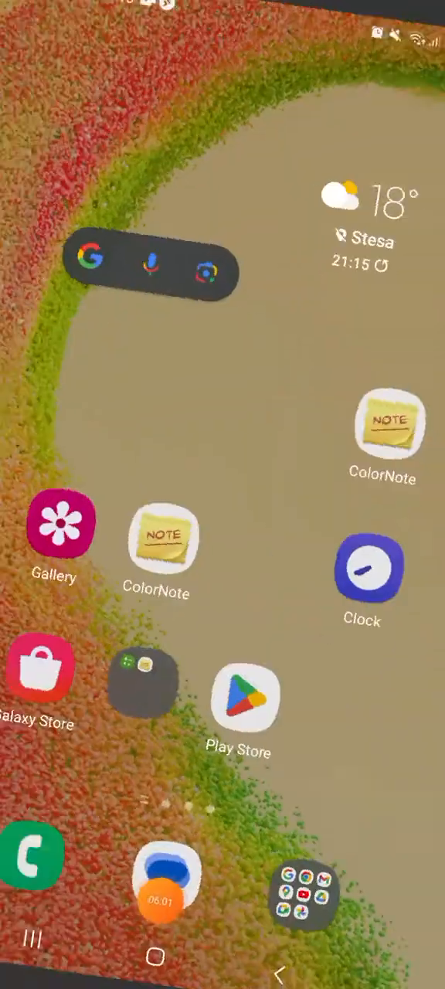
Browse My Files internal storage down to the FxPillEA folder.
scroll(left, 3)
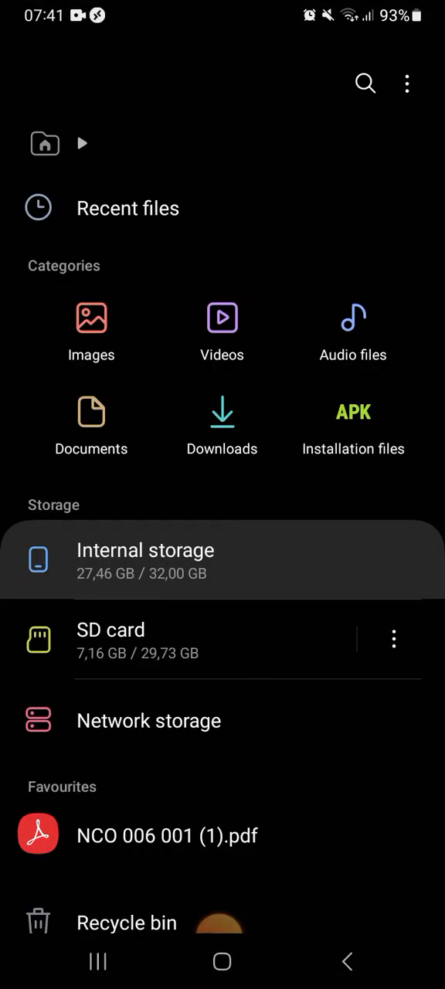
click(145, 560)
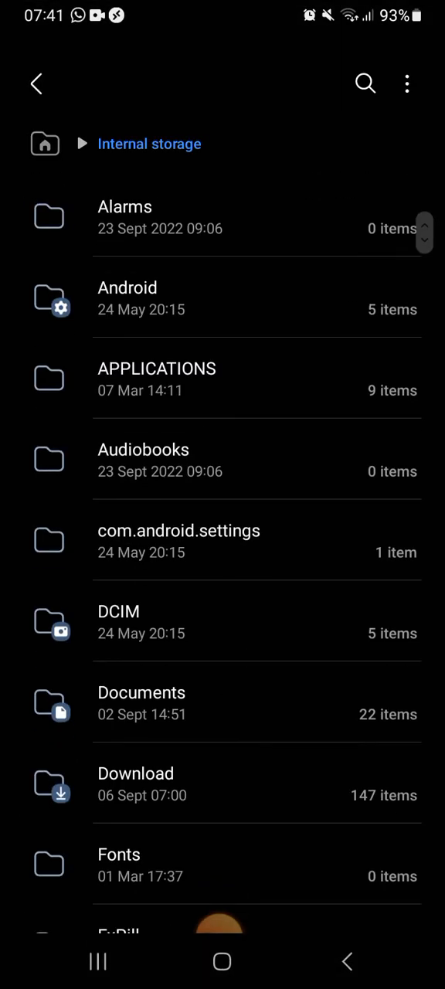
scroll(down, 3)
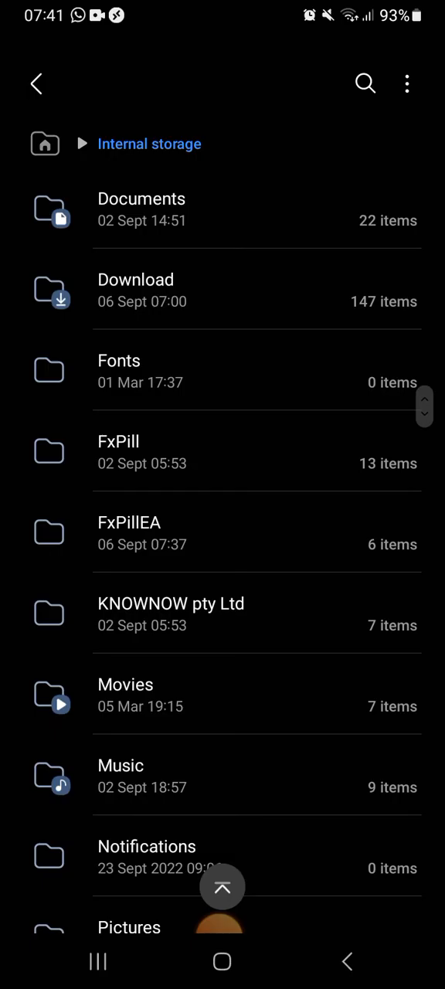
click(130, 532)
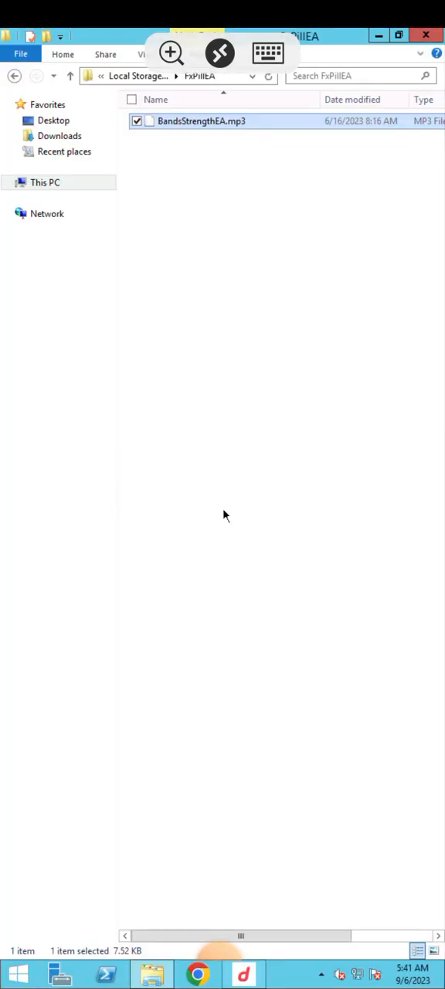
mouse_move(249, 458)
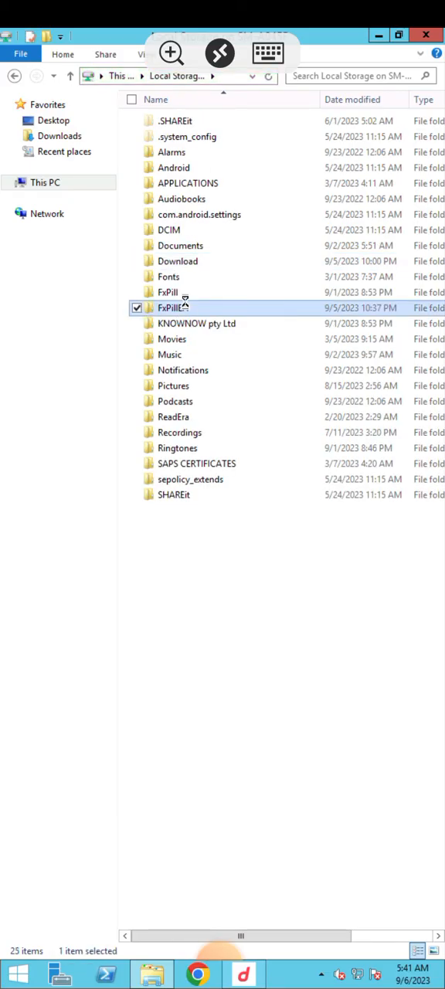
double_click(173, 308)
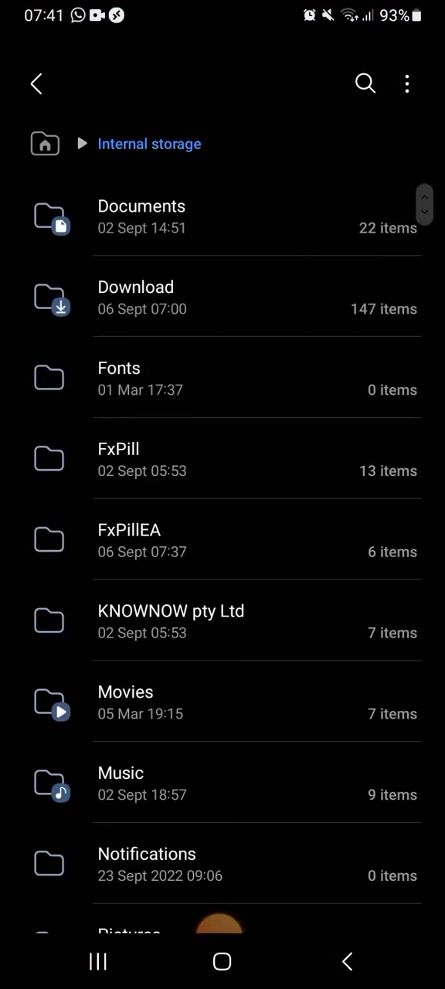
click(130, 541)
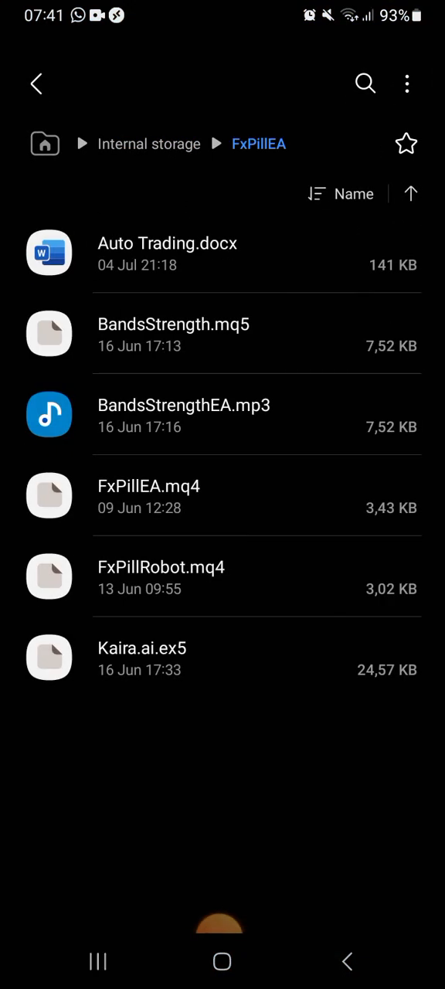
click(97, 961)
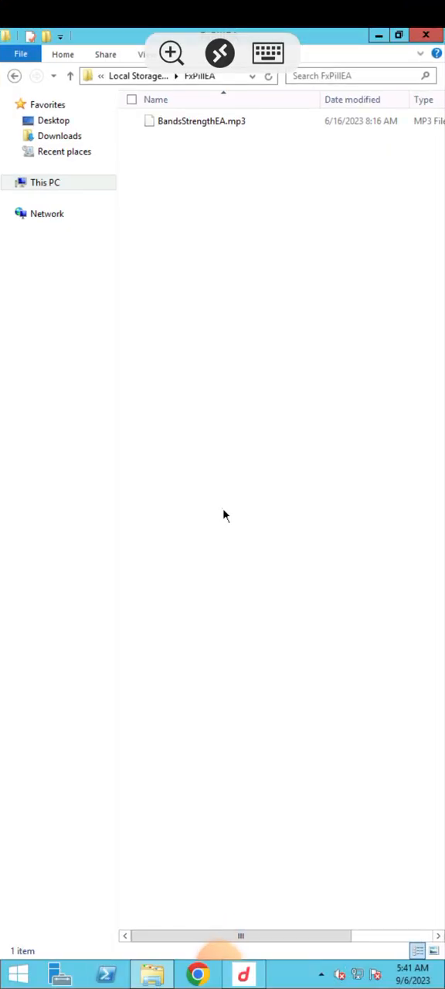
mouse_move(234, 453)
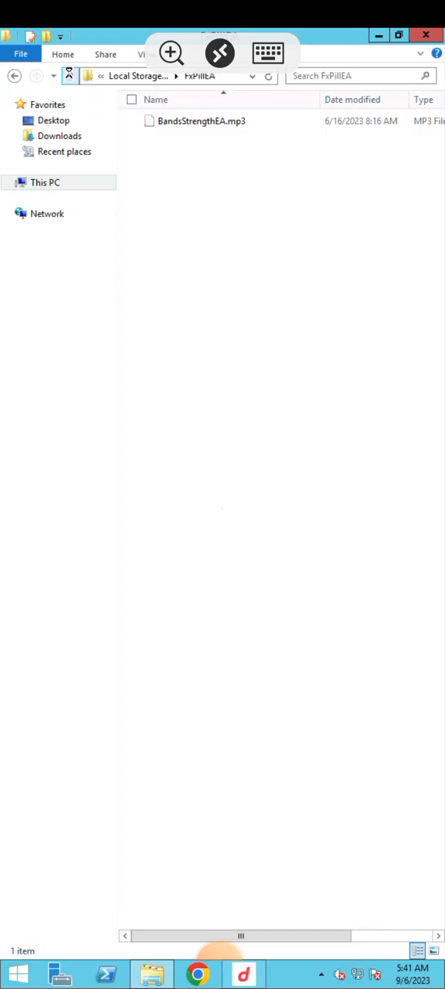
Recheck the phone's FxPillEA folder in Explorer, then close the window.
click(72, 76)
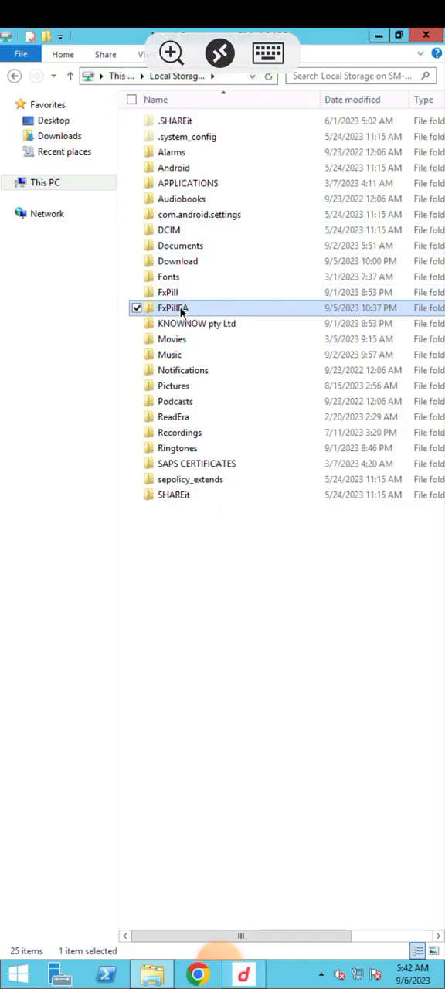
mouse_move(179, 312)
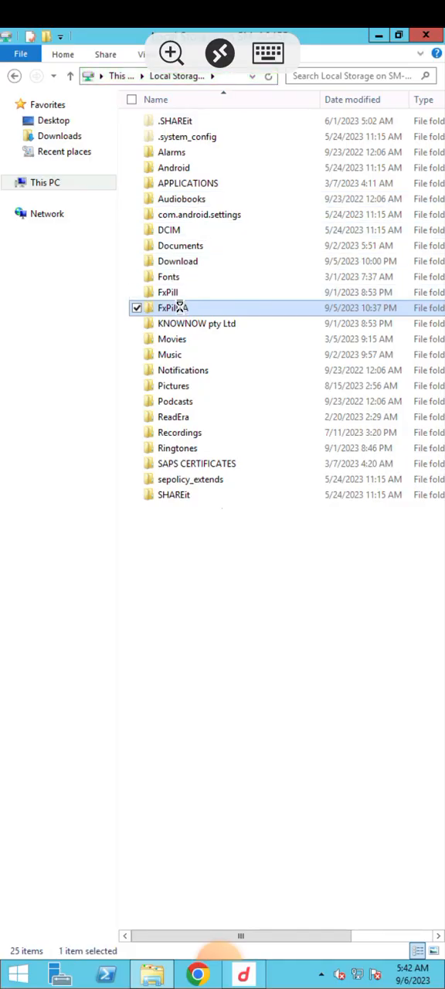
double_click(173, 307)
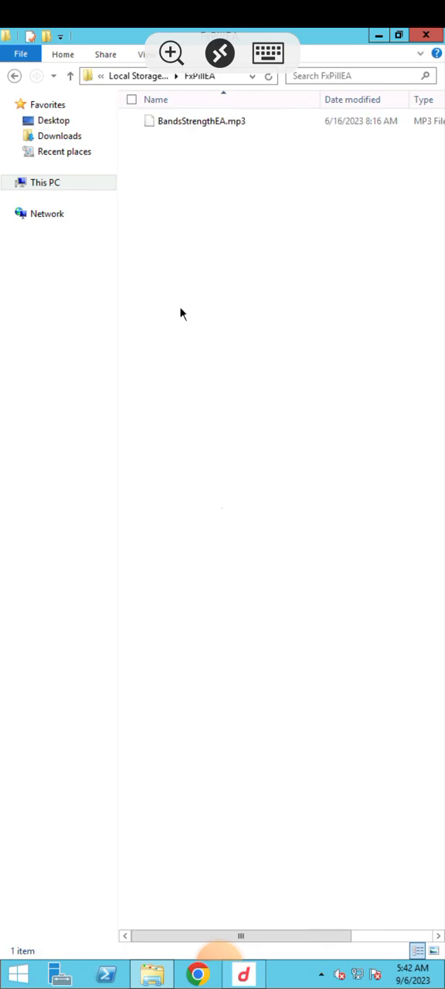
mouse_move(235, 197)
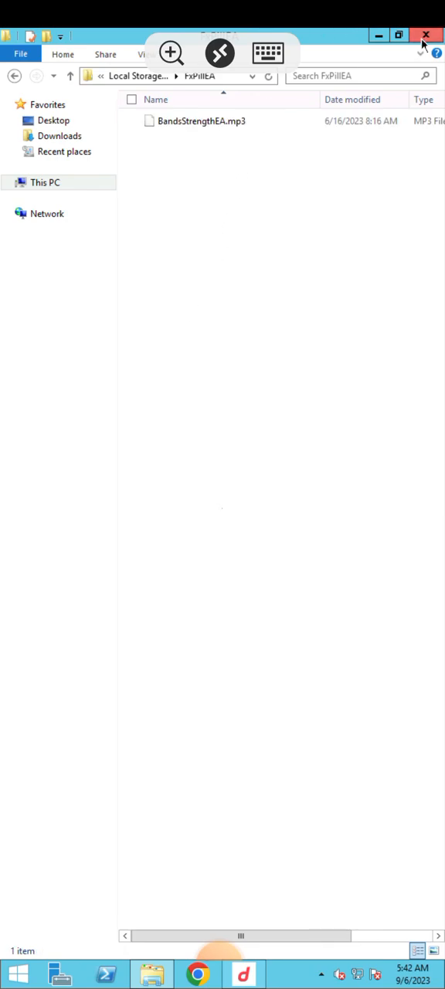
click(426, 36)
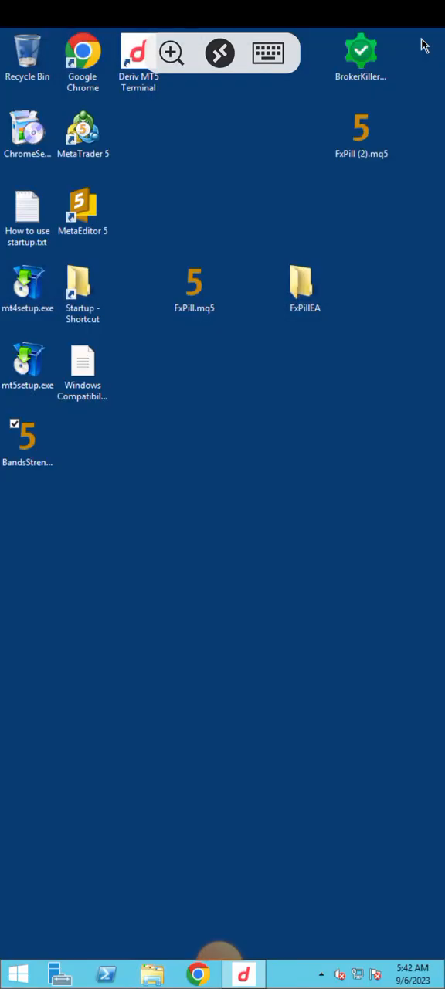